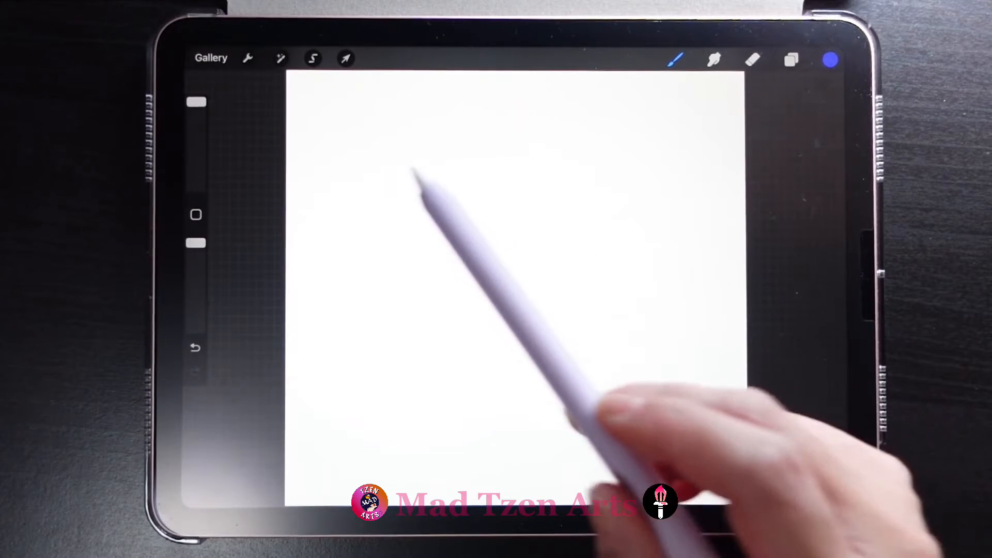
# Enable the Drawing Guide from the Actions > Canvas menu
pyautogui.click(248, 58)
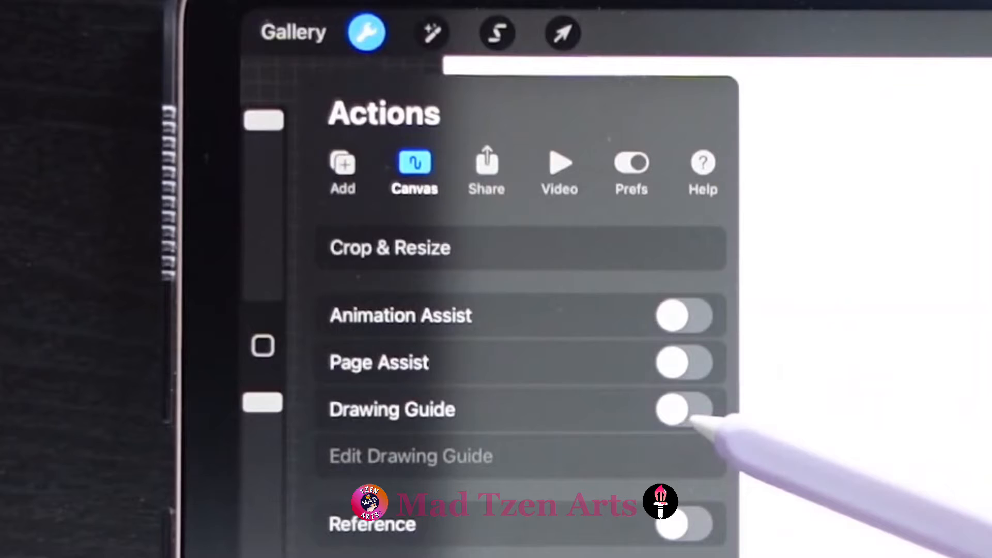
pyautogui.click(680, 414)
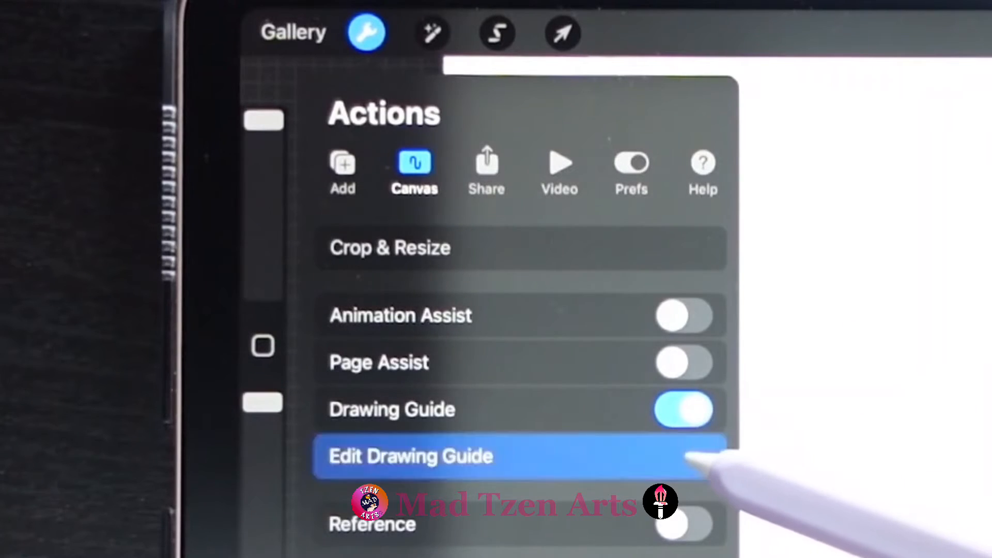
# Raise grid opacity and thickness and set grid size to 5 centimeters
pyautogui.click(411, 456)
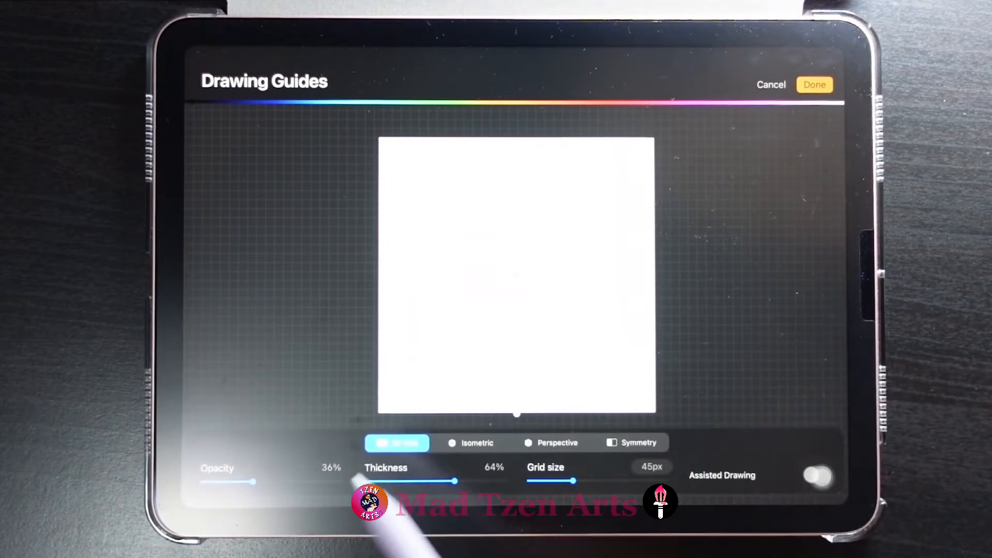
pyautogui.moveTo(252, 482); pyautogui.dragTo(265, 482)
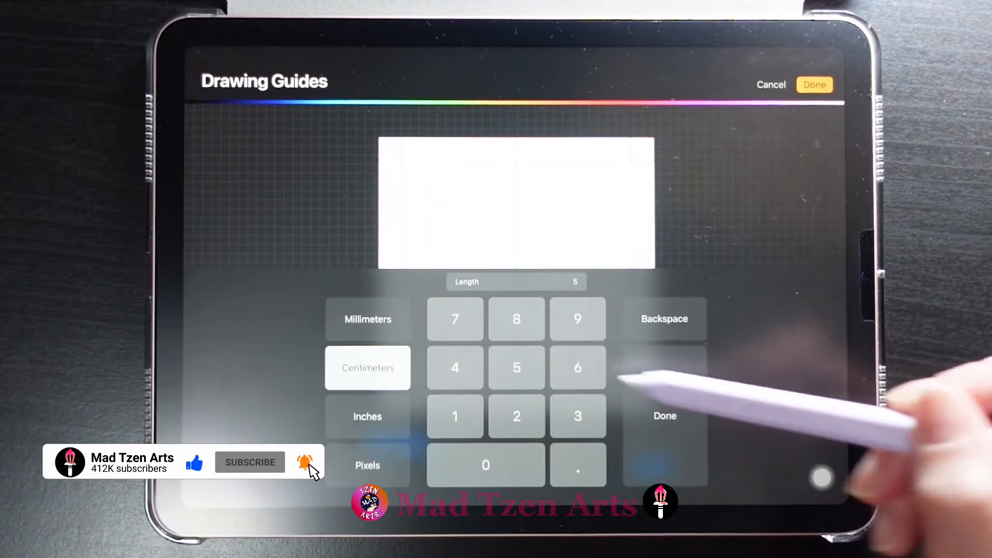
# Confirm the 5 cm grid length and apply the guide to the canvas
pyautogui.click(663, 415)
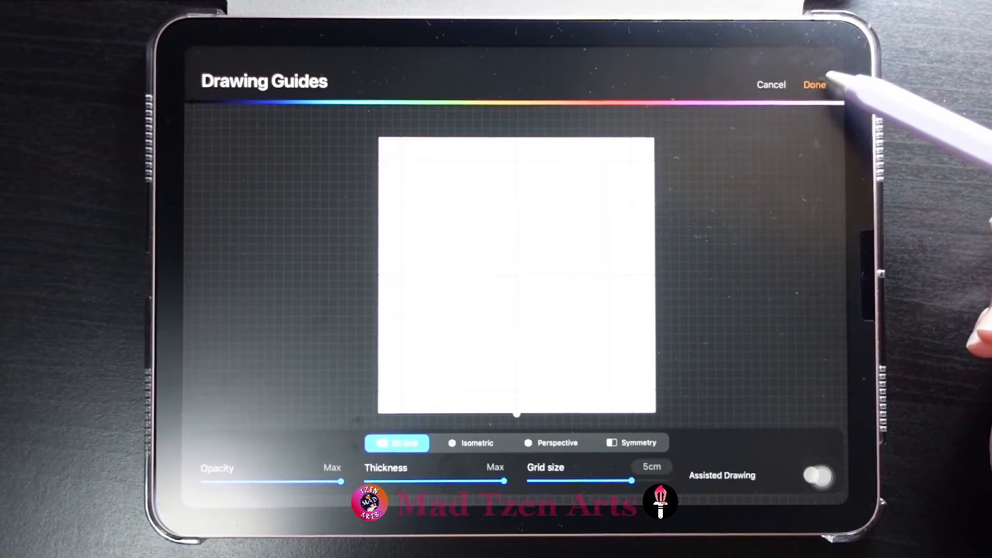
pyautogui.click(814, 84)
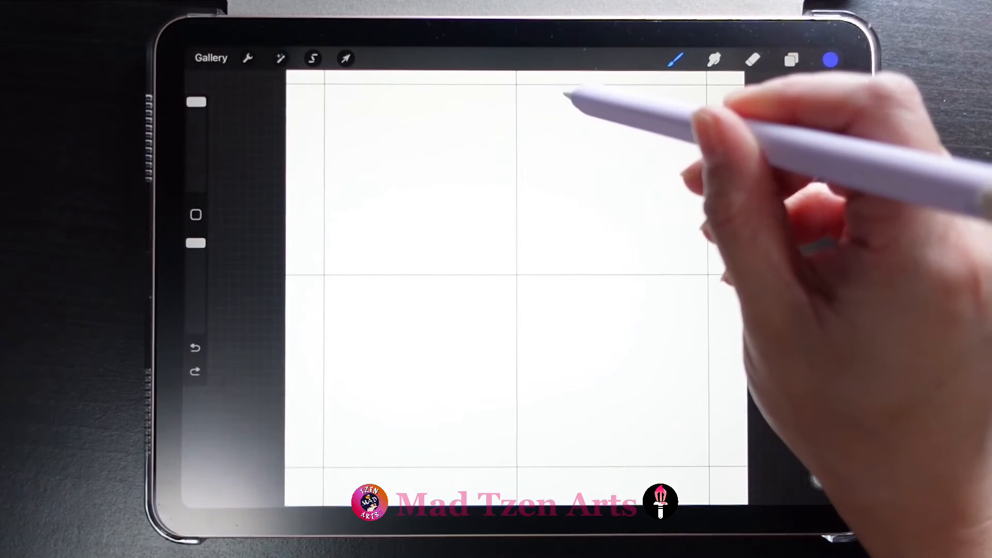
# Draw a QuickShape circle across two grid squares and align it via Transform snapping
pyautogui.moveTo(563, 99); pyautogui.dragTo(617, 430)
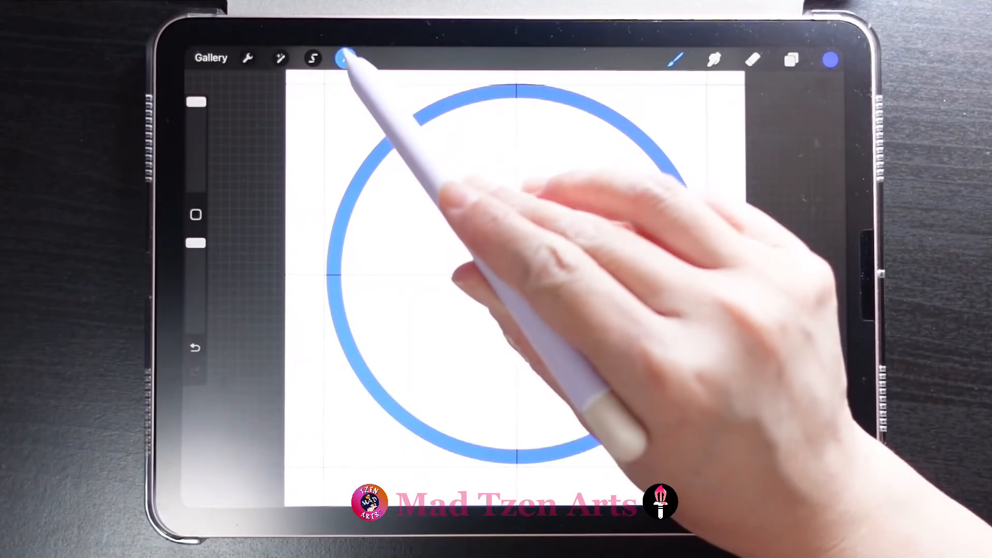
pyautogui.click(347, 57)
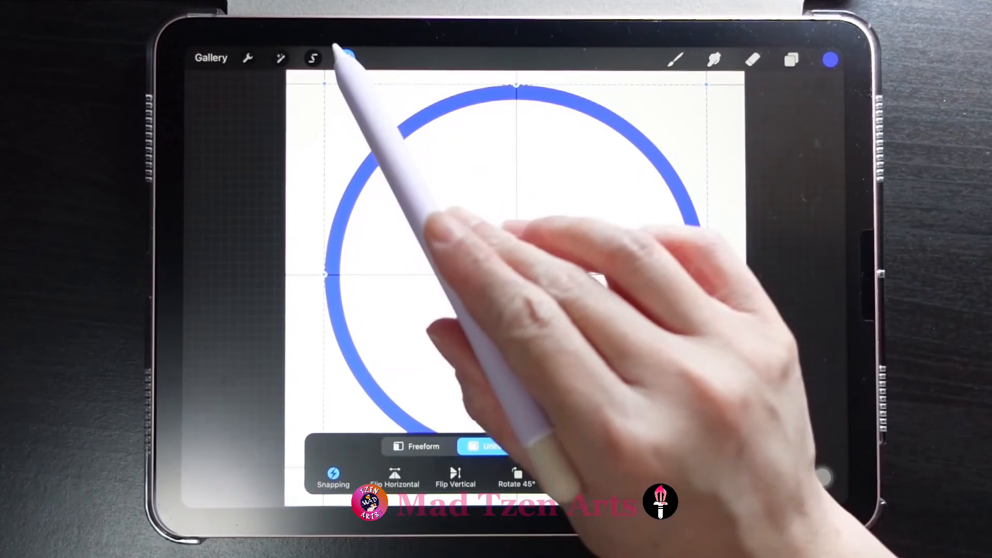
pyautogui.click(247, 57)
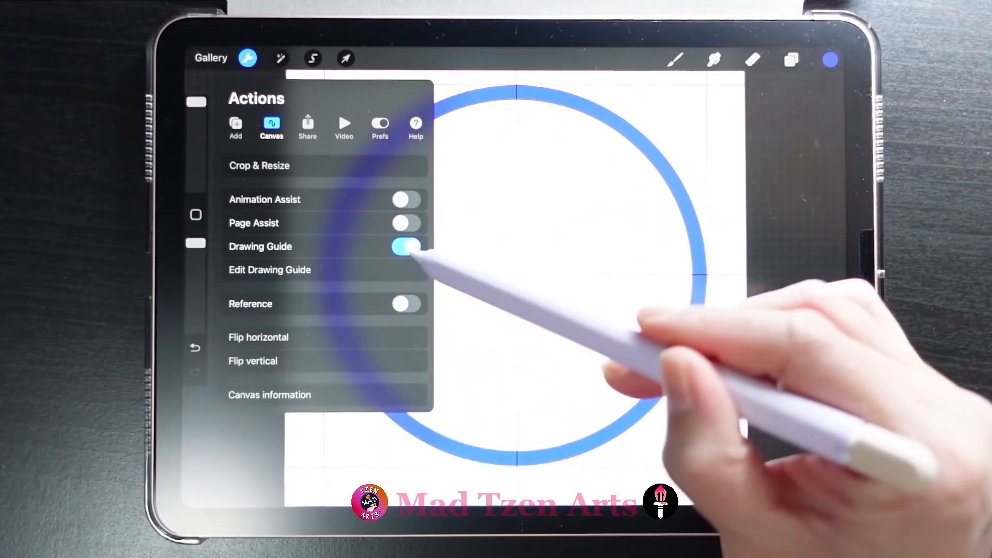